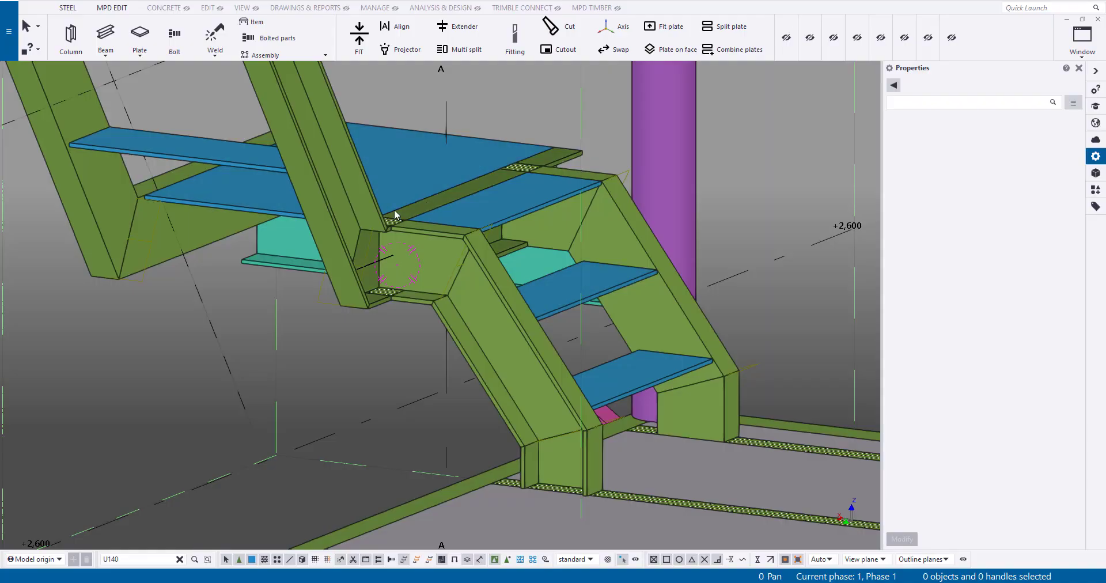
Notch the channel stringer at the junction with an MPD polygon cutout using Arc corners
scroll(up, 3)
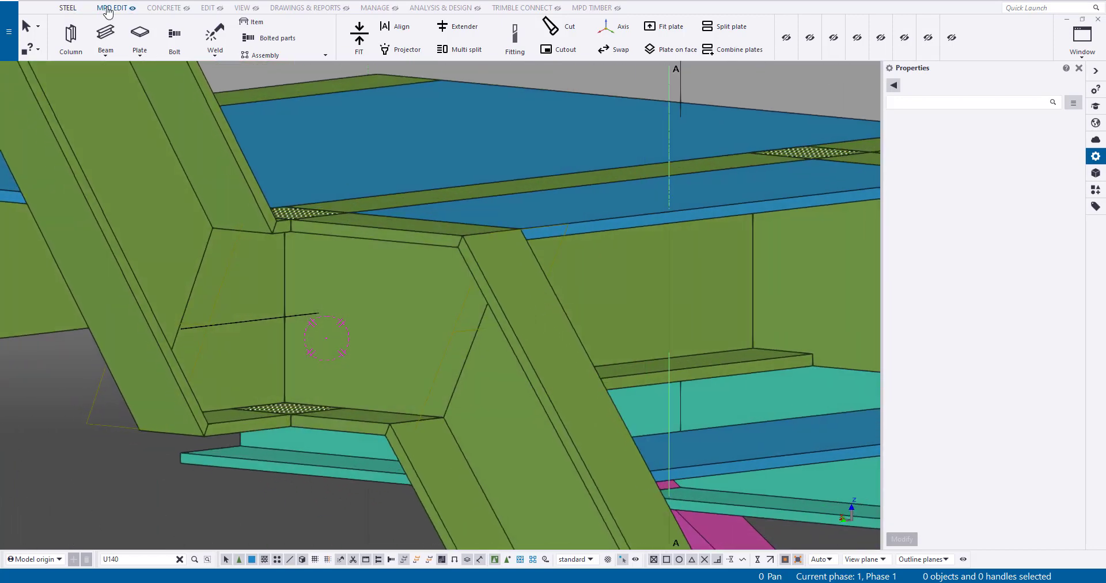
click(565, 49)
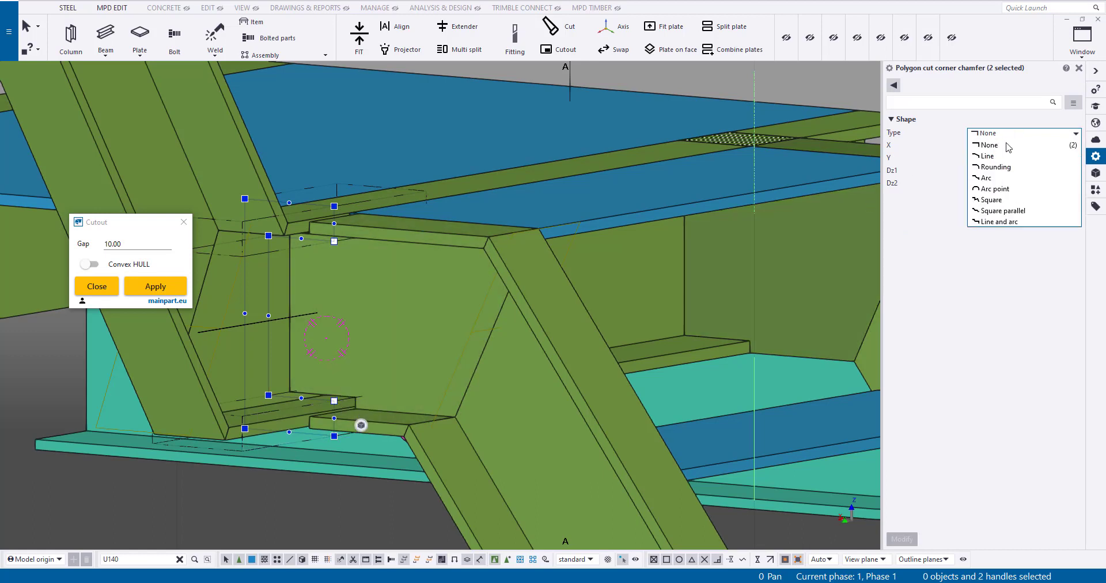
click(988, 178)
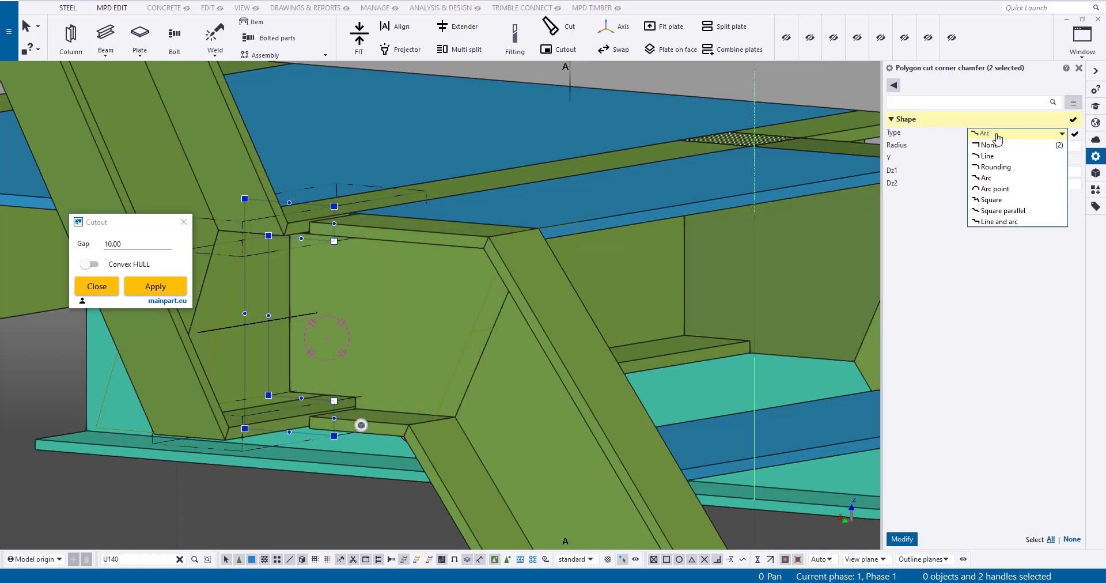
click(996, 167)
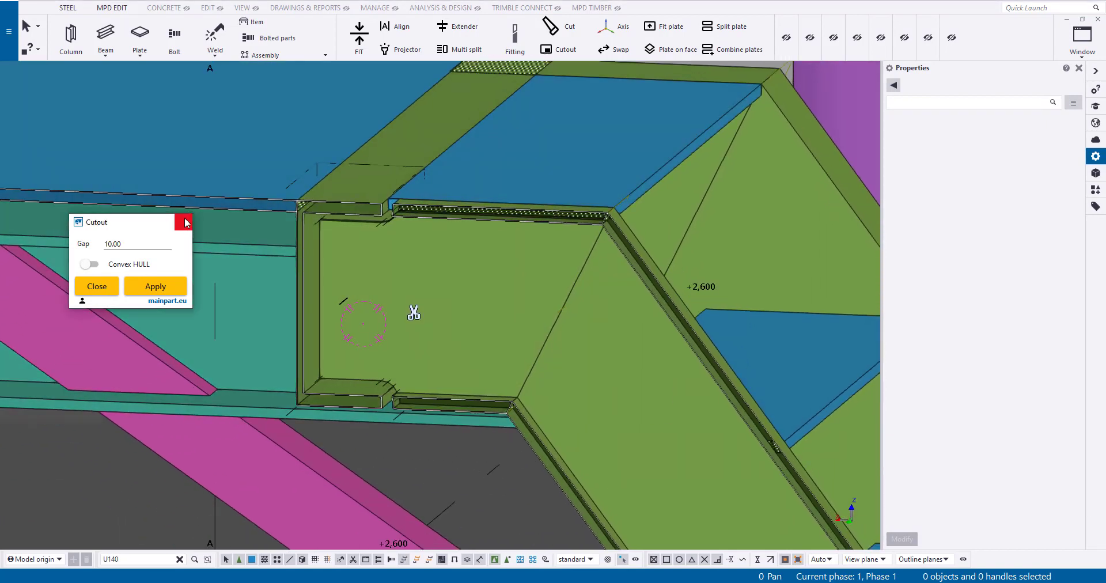
Place a 6 mm contour plate, 157 mm tall, in the stringer's cutout opening
click(139, 35)
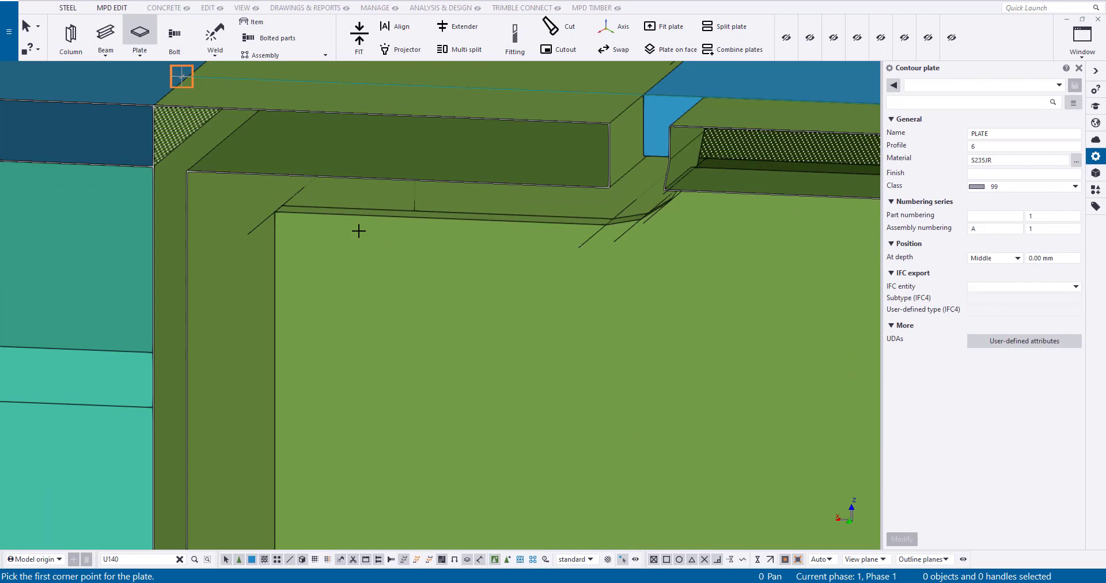
click(276, 212)
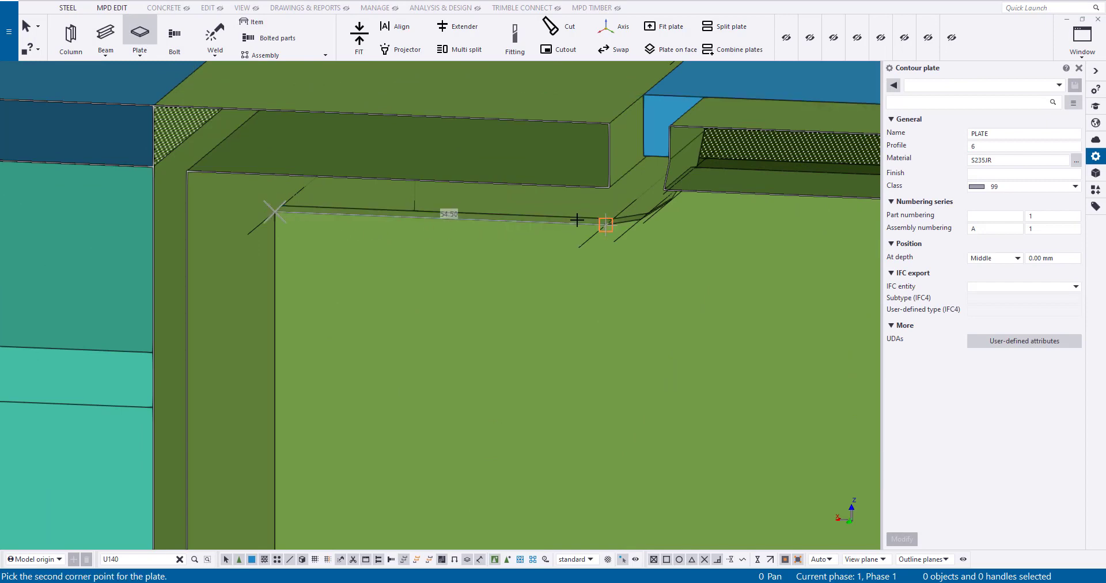
click(606, 224)
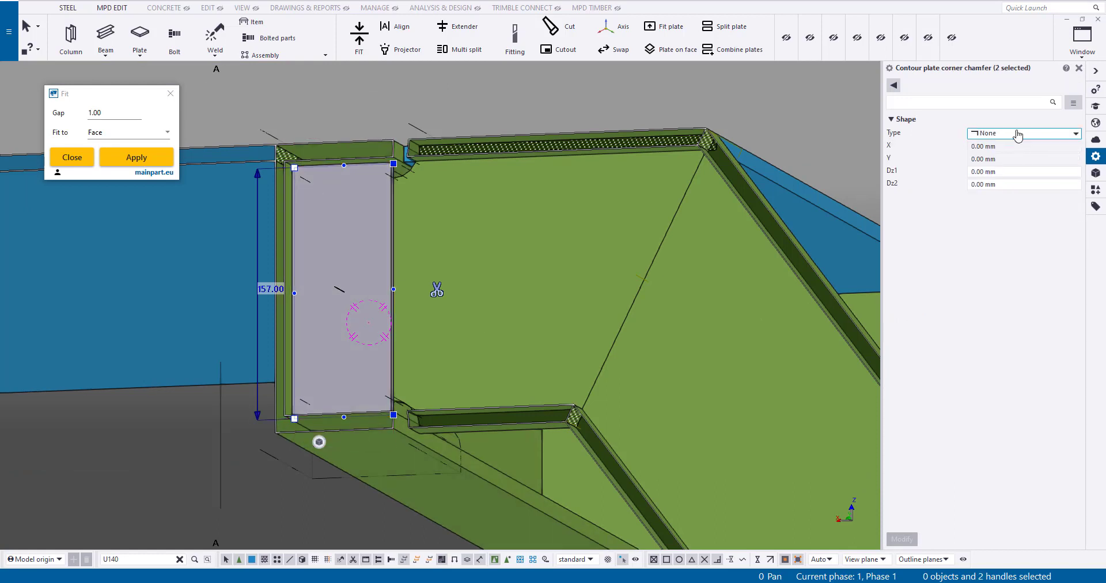
click(1024, 134)
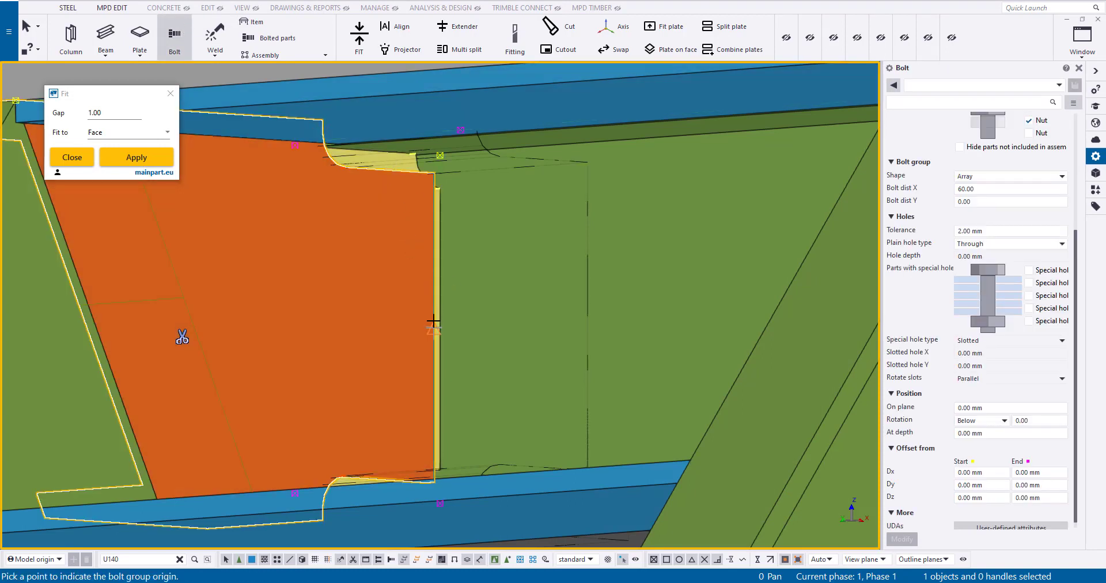
Add a two-bolt group, 60 mm apart, through the end plate with start Dx -30
click(433, 321)
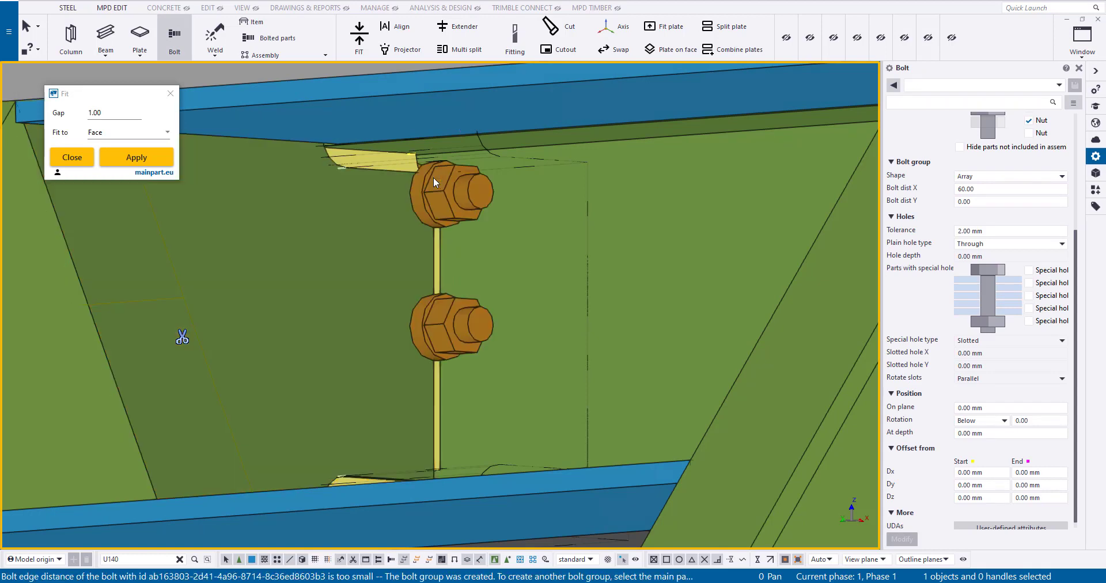
click(434, 191)
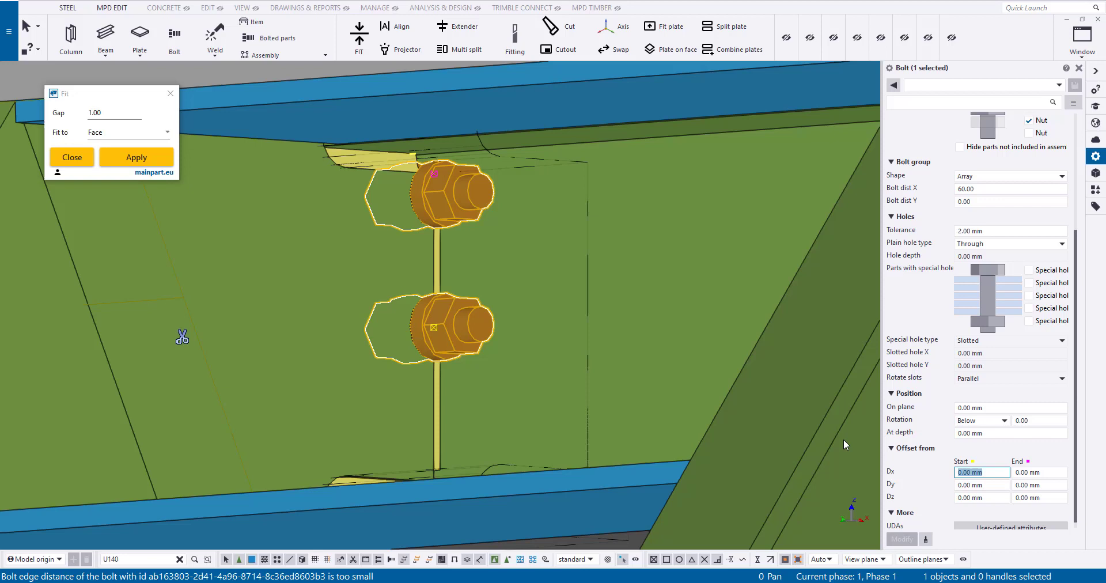
text(-30)
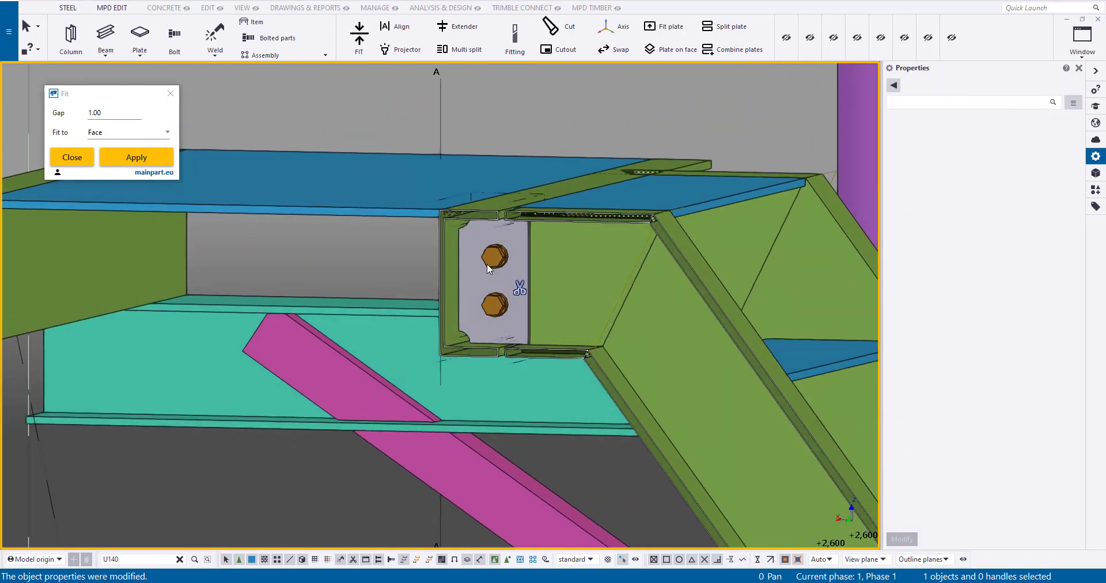
click(494, 256)
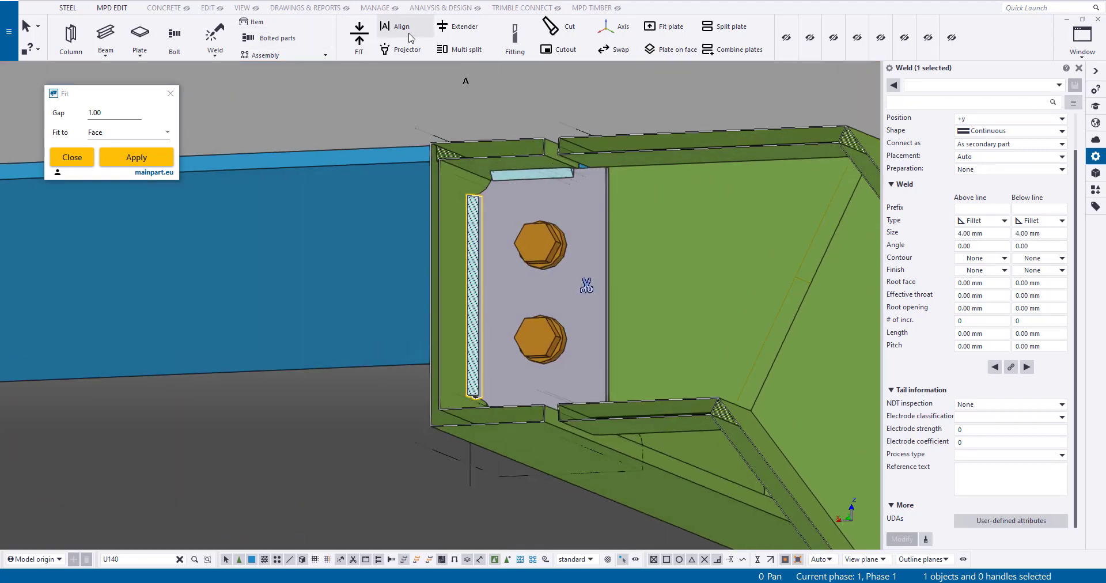
Weld the end plate to the channel stringer with a 4 mm fillet weld
click(536, 297)
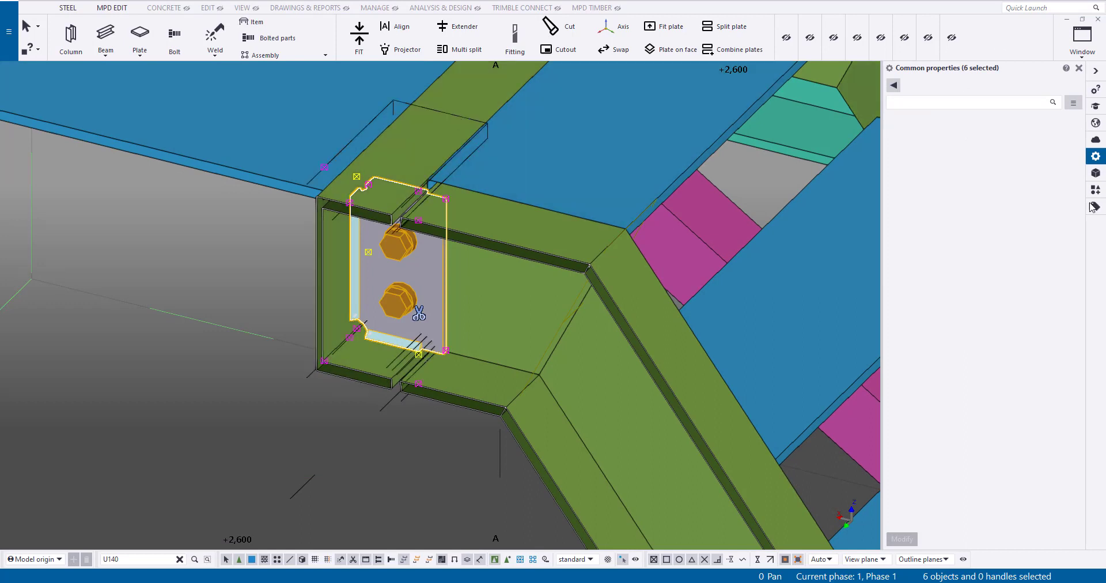
Define a custom component, confirm its connection objects, and pick the channel stringer as main part
click(1096, 189)
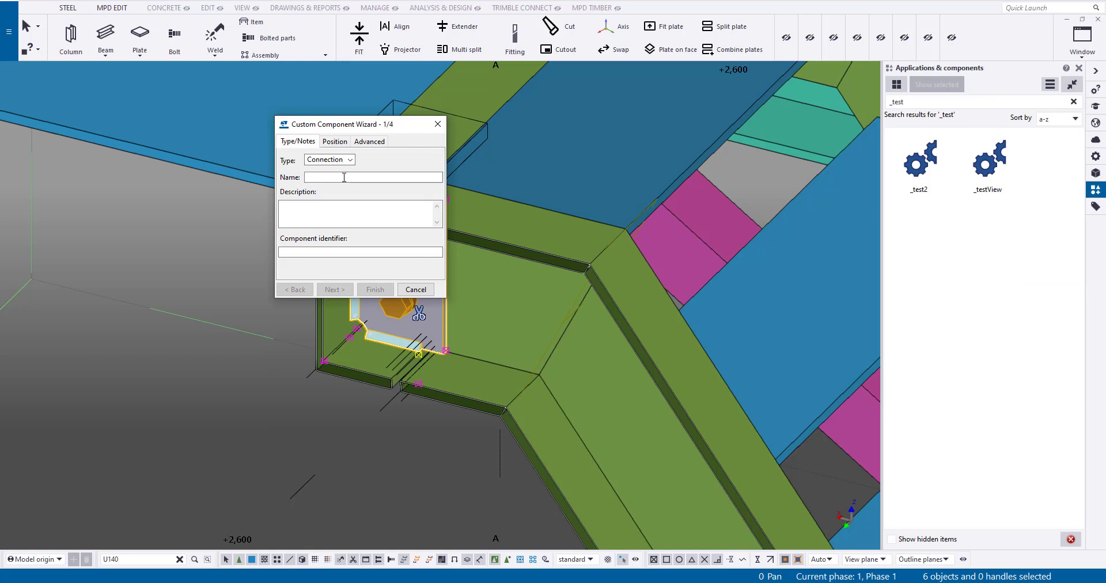
click(334, 290)
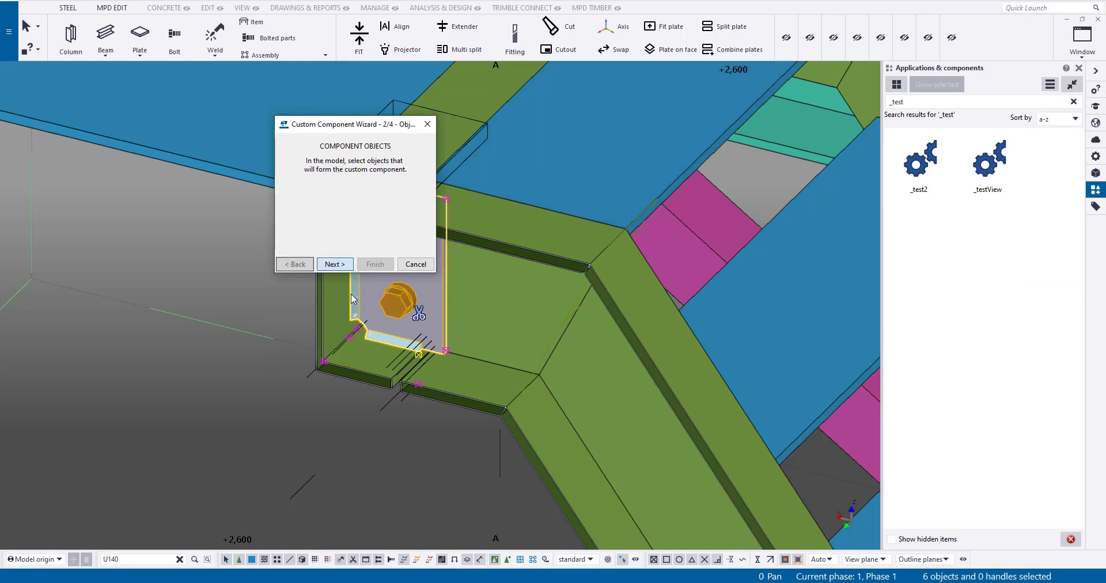
drag(351, 123, 153, 91)
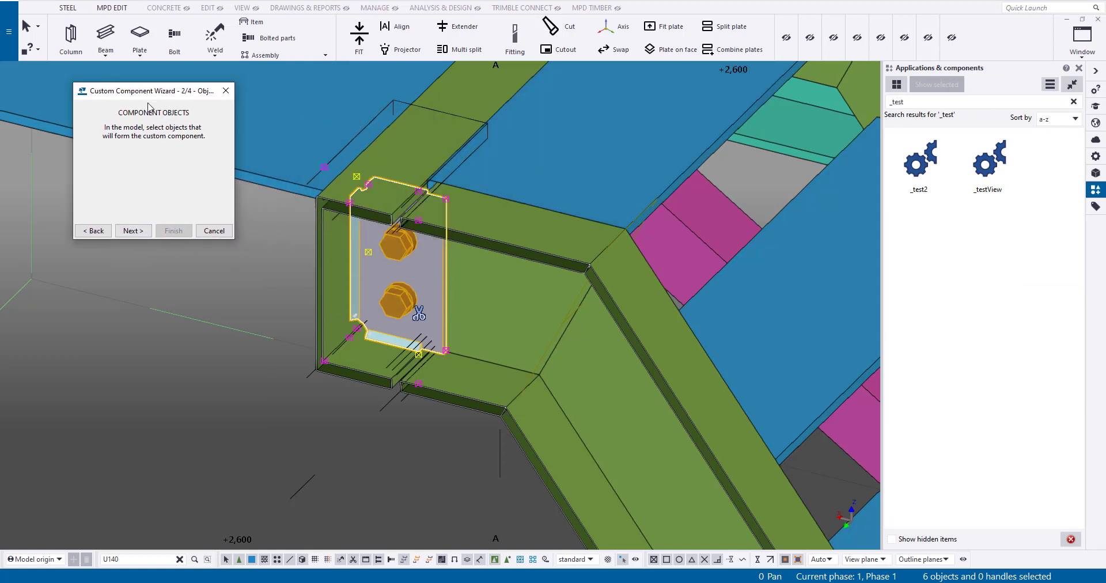
click(133, 231)
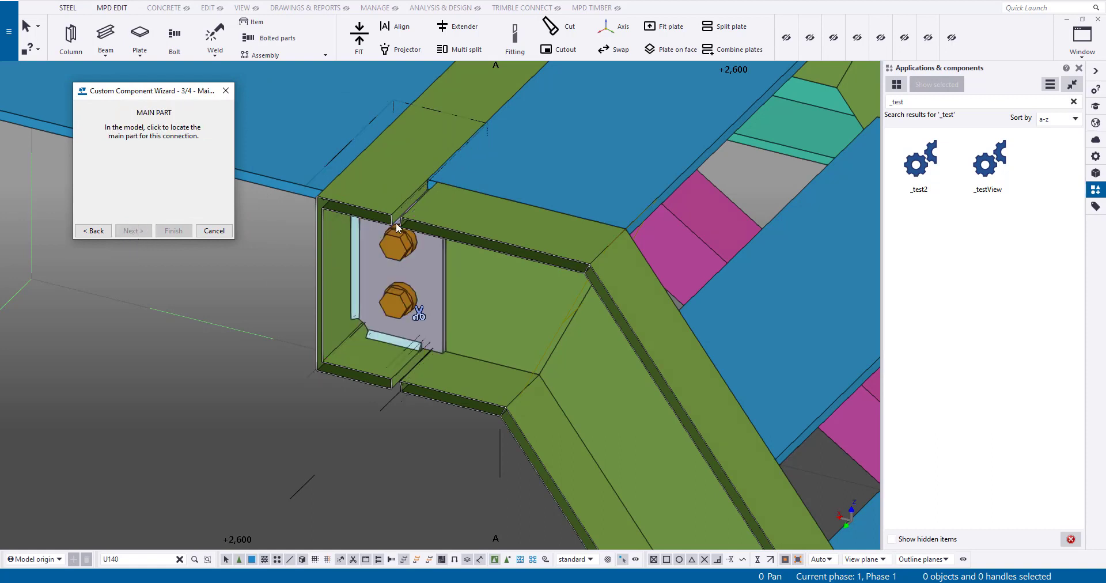
click(397, 224)
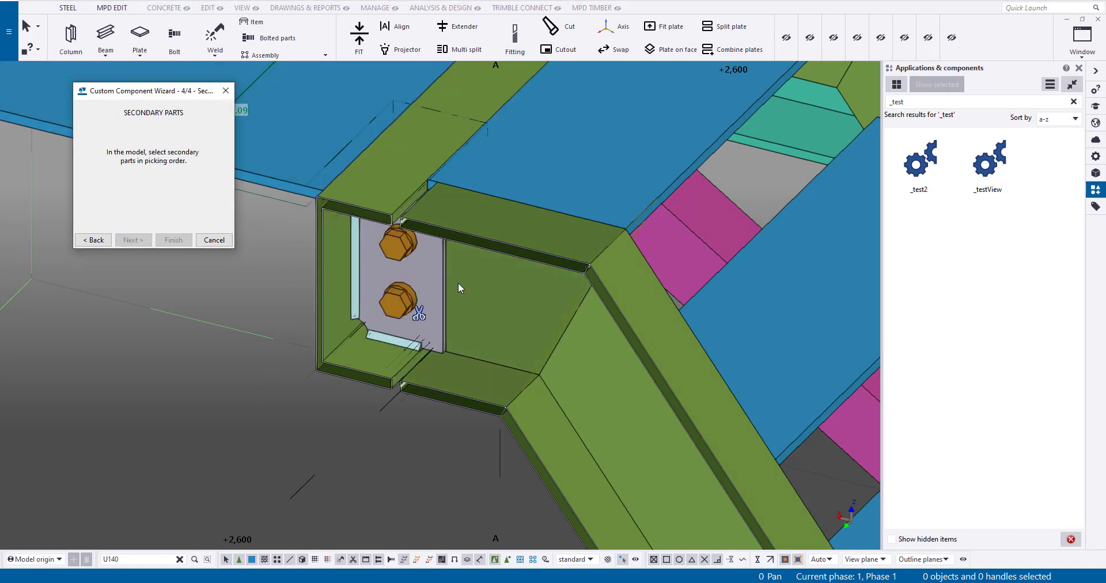